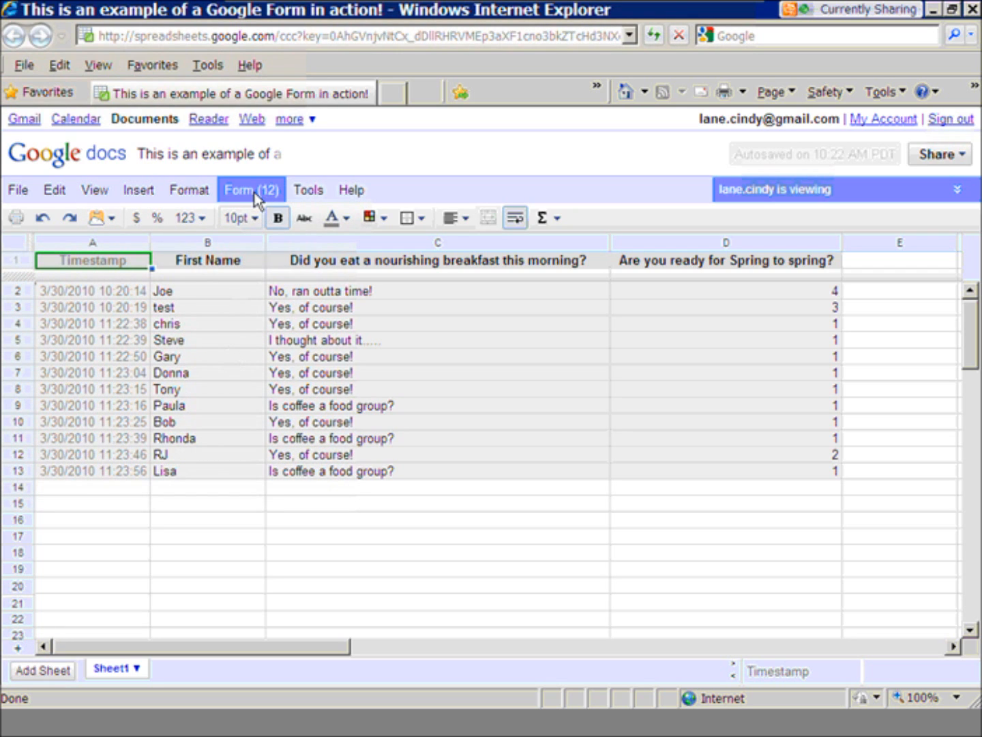
mouse_move(54, 190)
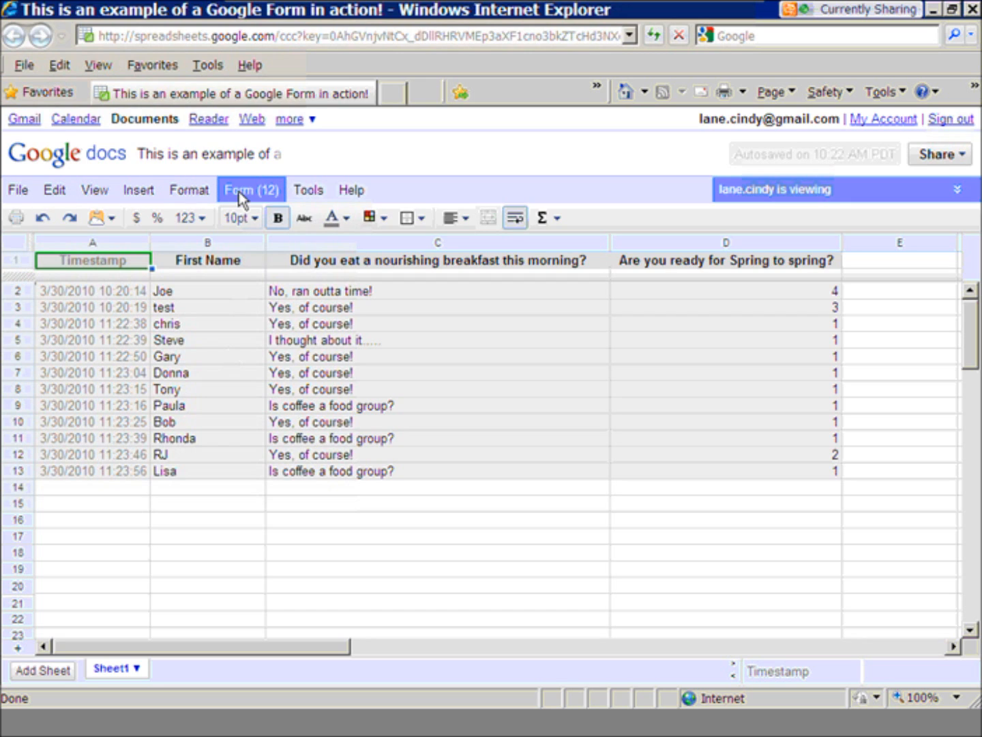
Open the Form (12) menu showing edit, send, summary and accept-responses options.
click(251, 189)
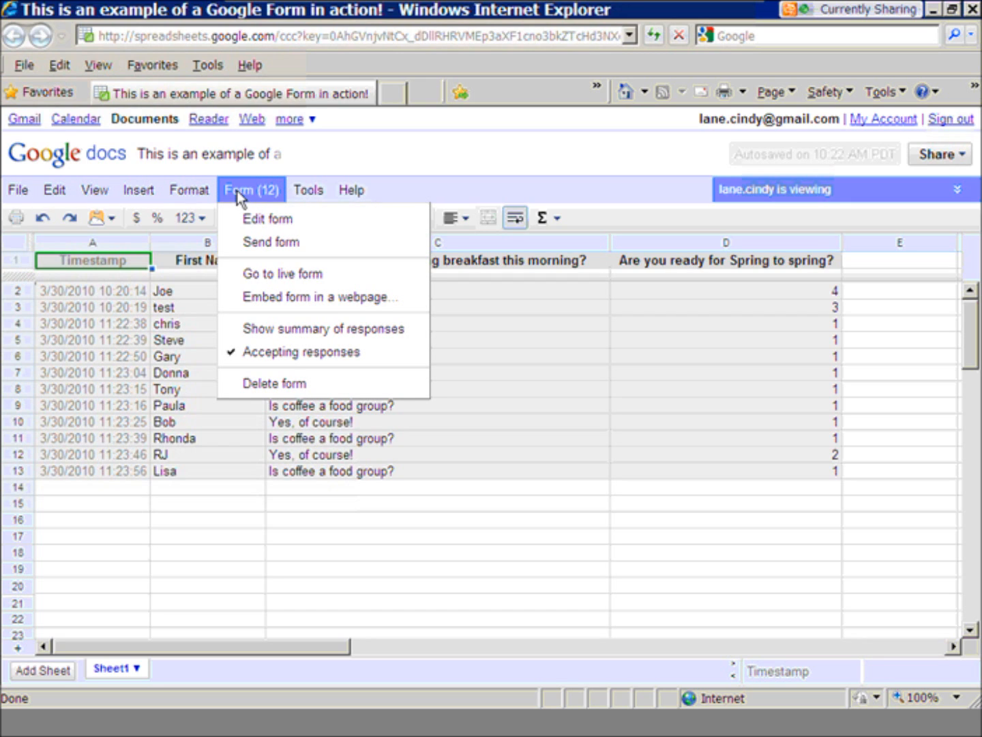
mouse_move(271, 242)
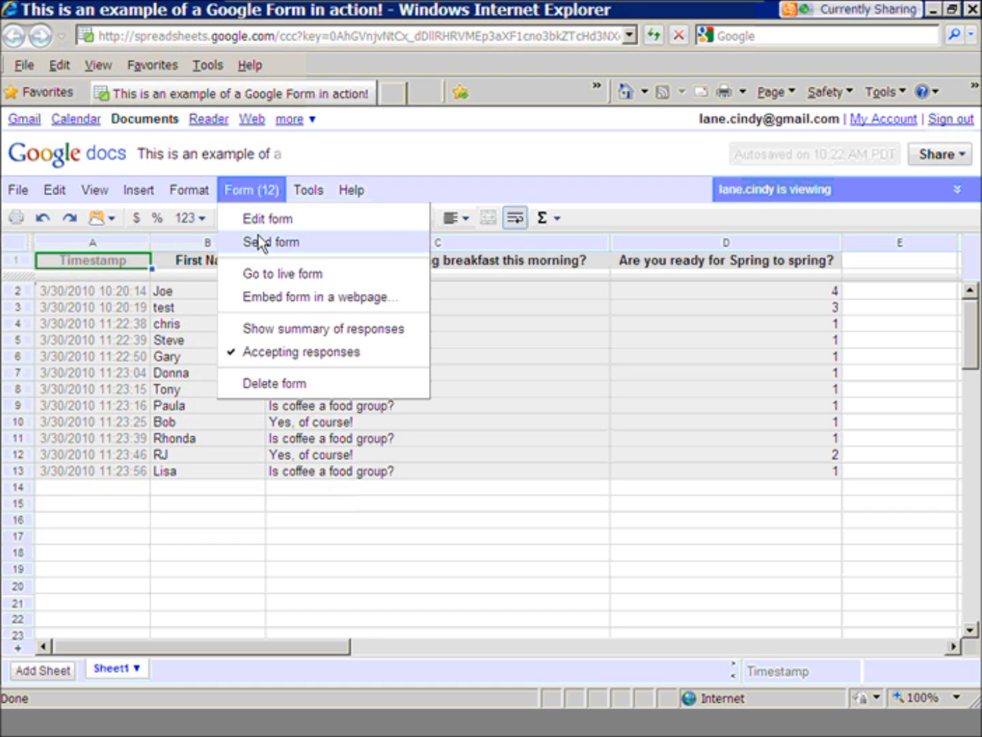
mouse_move(260, 219)
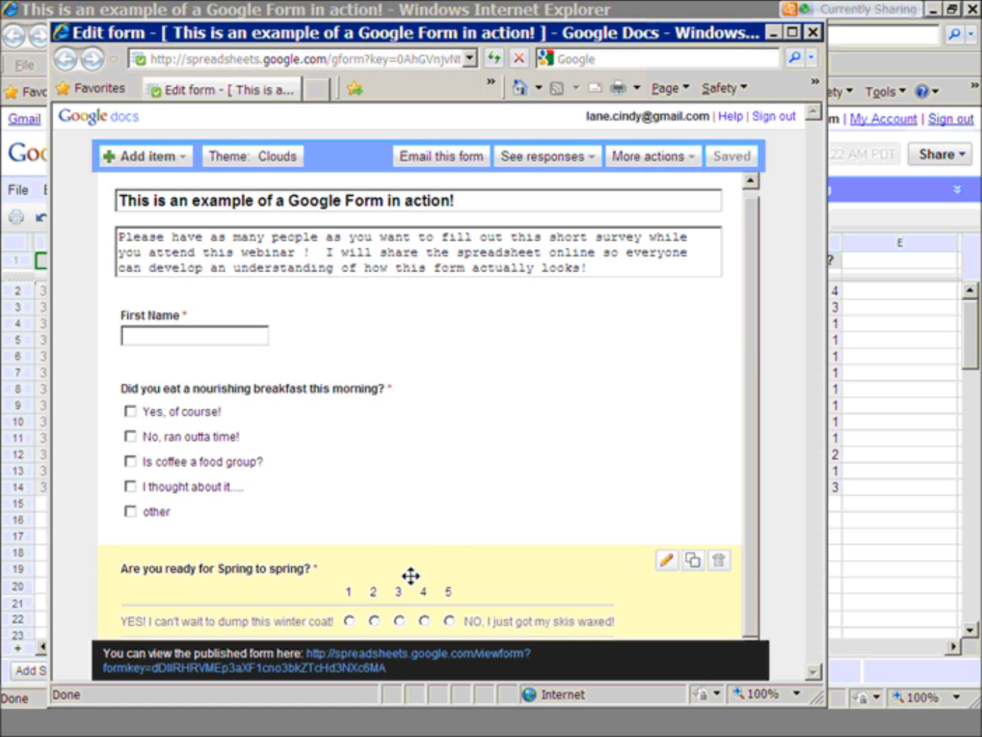
mouse_move(464, 581)
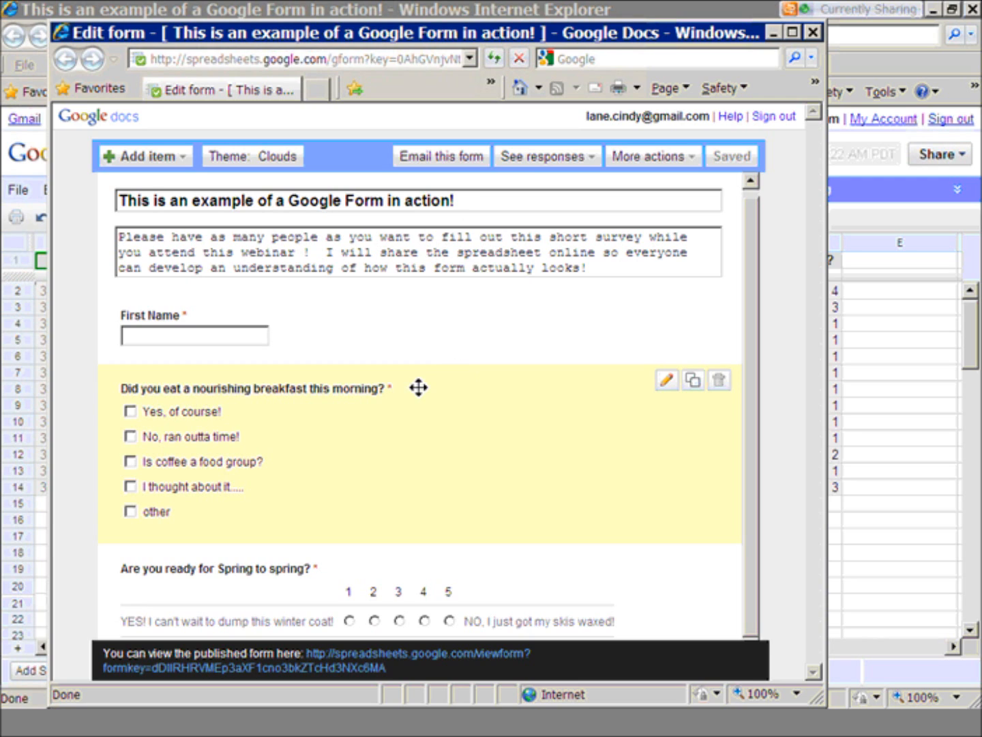
mouse_move(665, 380)
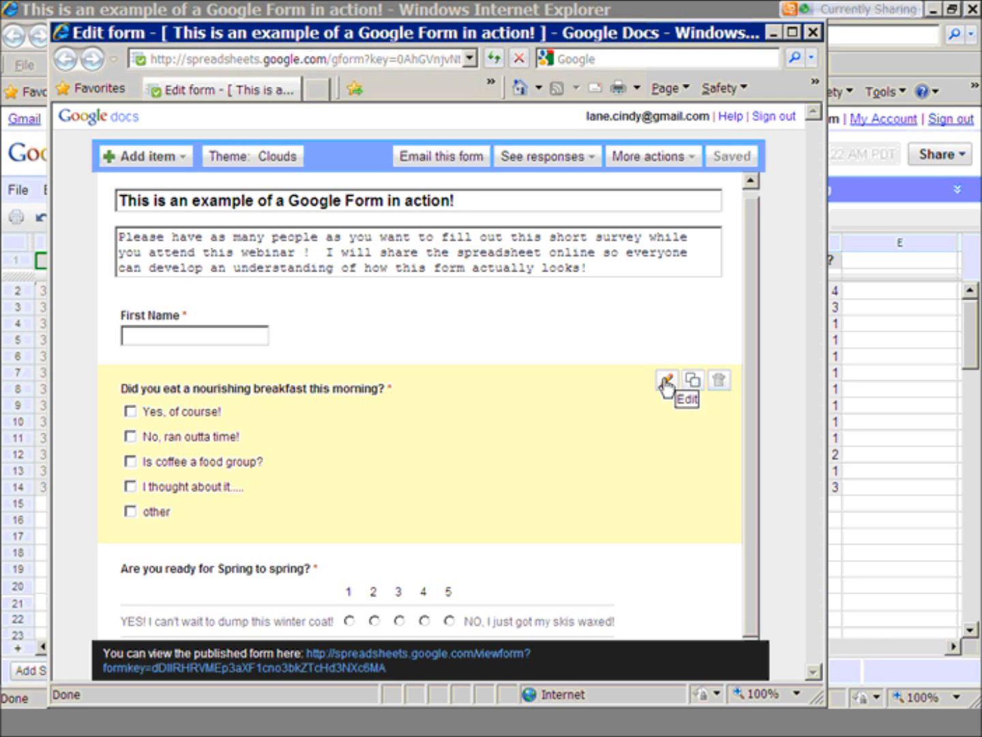
click(667, 380)
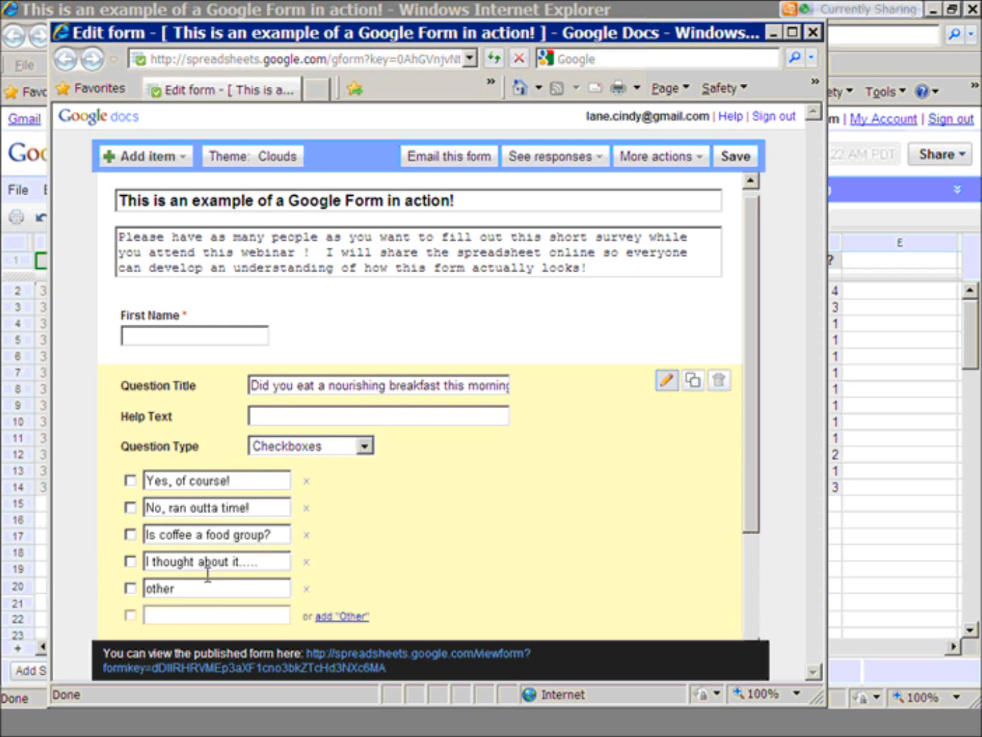
mouse_move(687, 401)
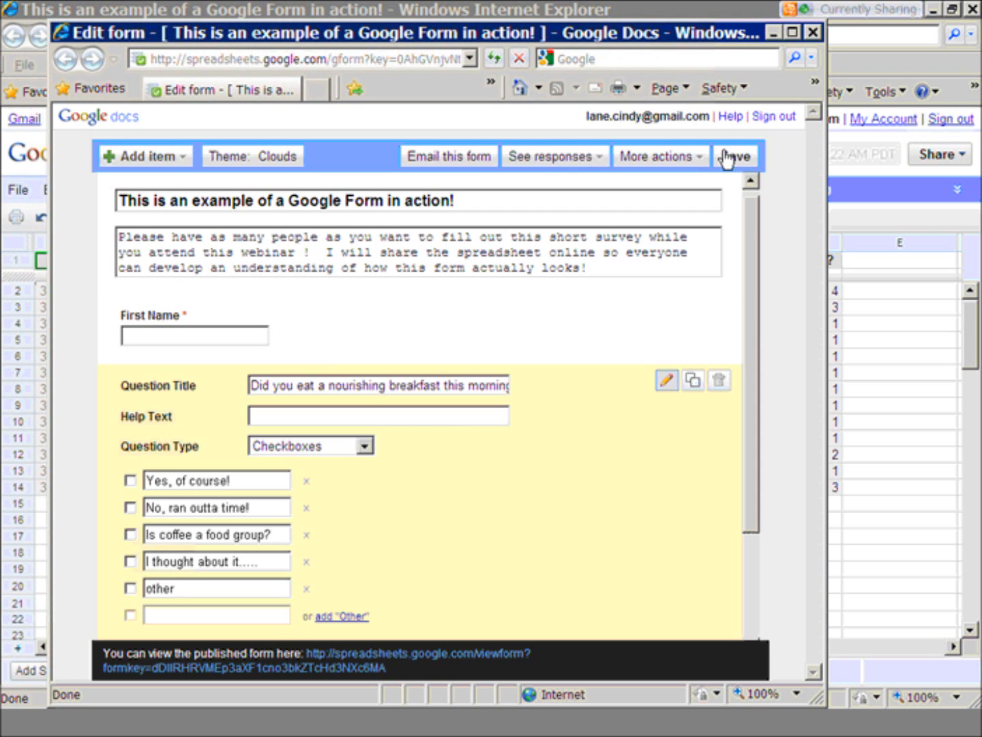
click(735, 155)
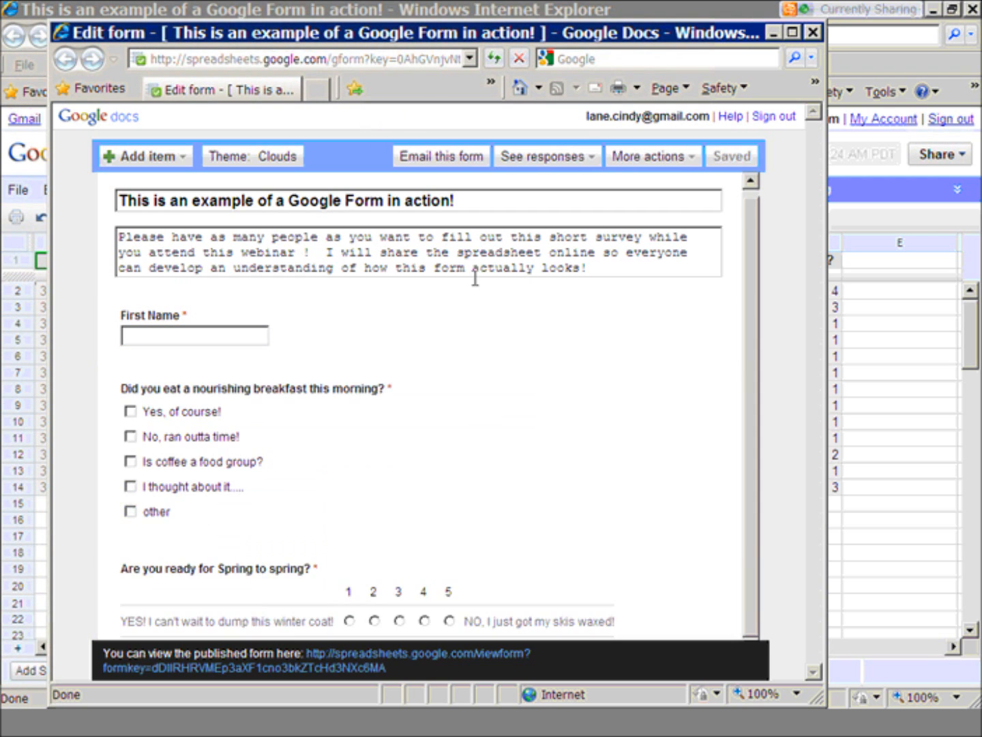
mouse_move(603, 127)
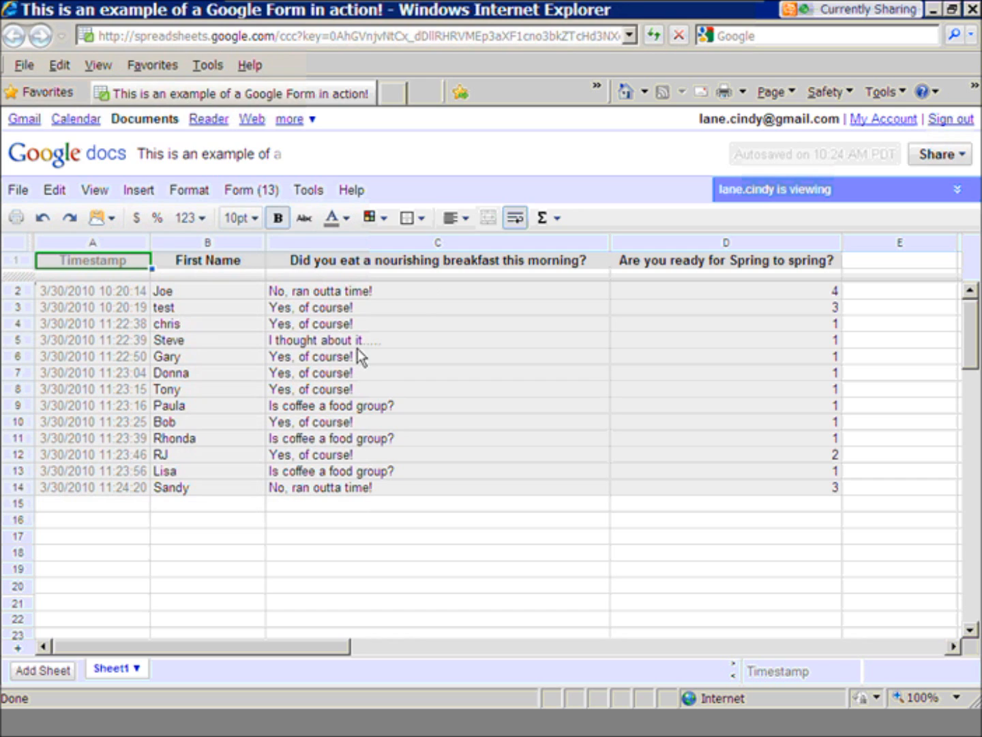
mouse_move(251, 190)
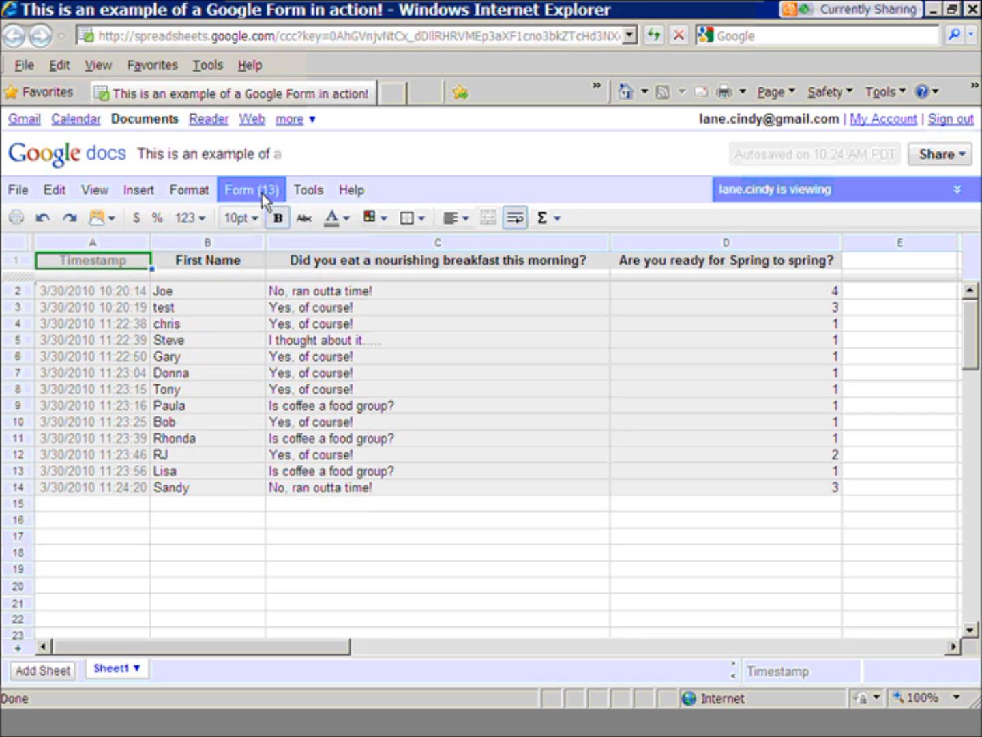
Open the Form (13) menu in the spreadsheet with thirteen responses.
click(251, 190)
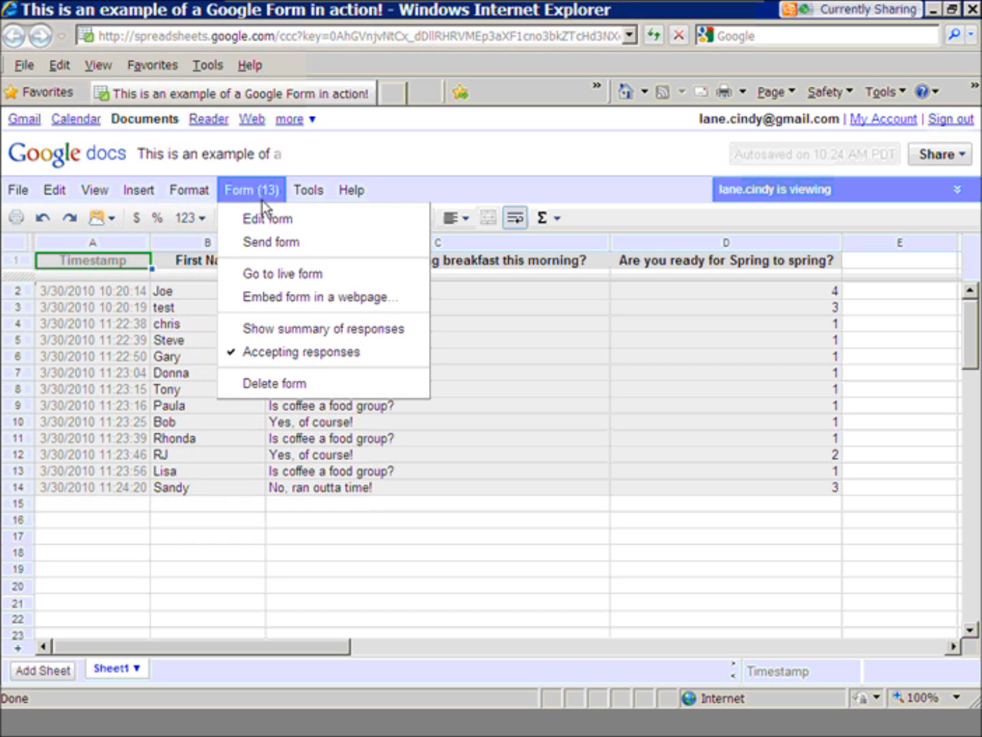